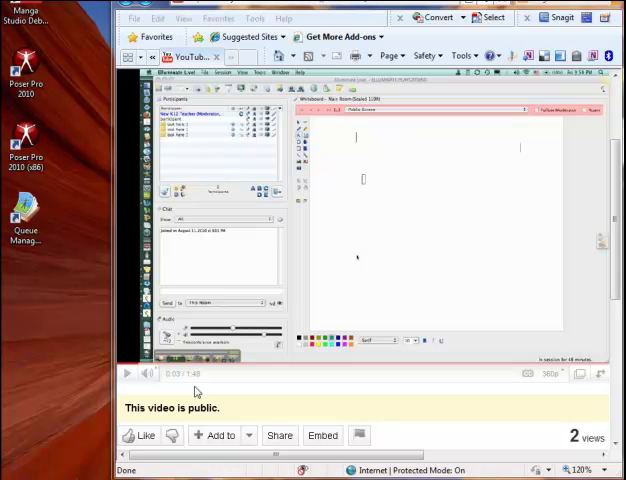
pyautogui.moveTo(258, 356)
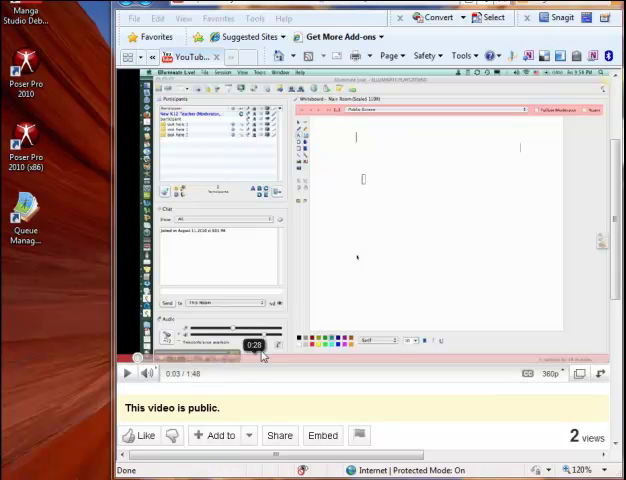
pyautogui.moveTo(338, 297)
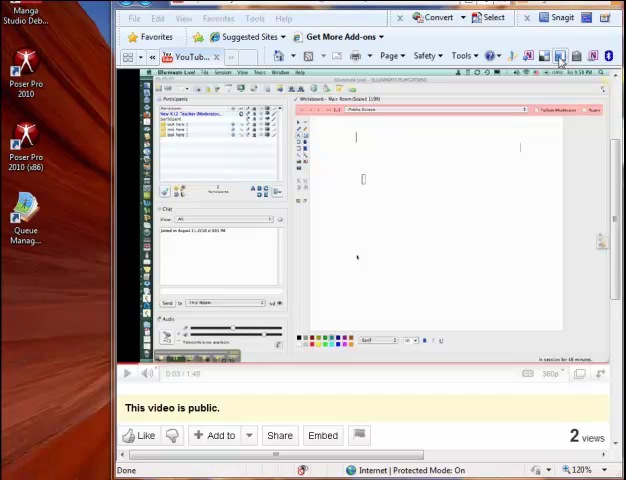
# Step: Open the Delicious Edit Bookmark window for the Subtleties of Elluminate YouTube video
pyautogui.click(576, 55)
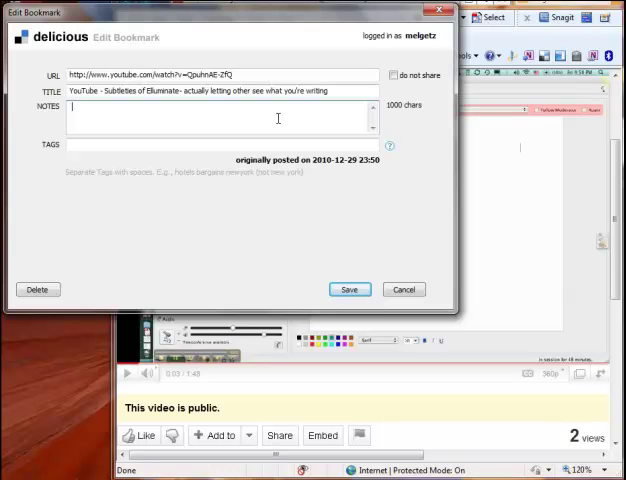
# Step: Add the note 'there is a spot here to take notes' and save the bookmark
pyautogui.write('there is a spot here to')
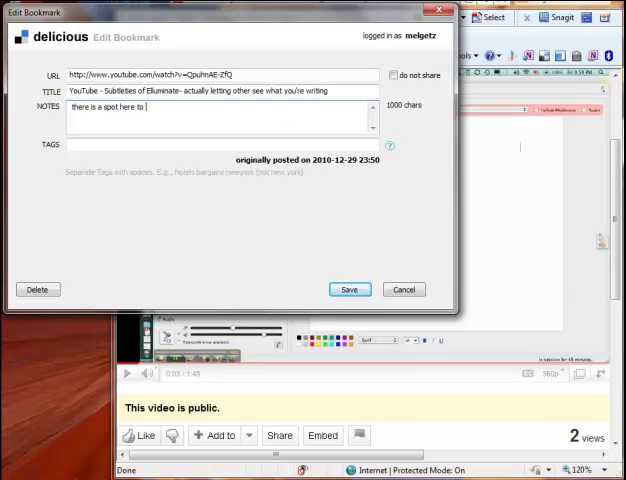
pyautogui.write('take notes')
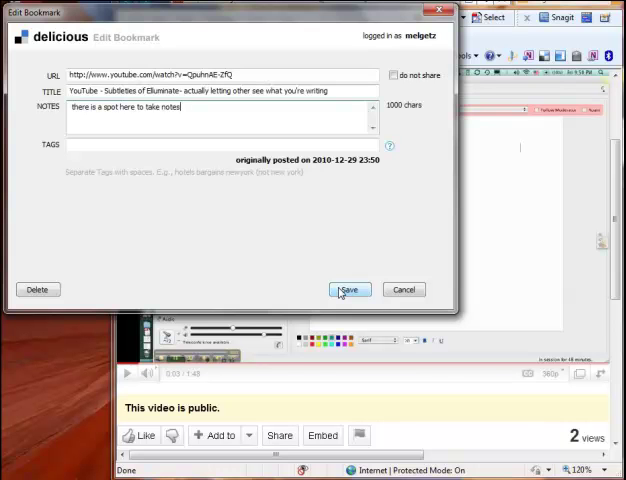
pyautogui.click(349, 289)
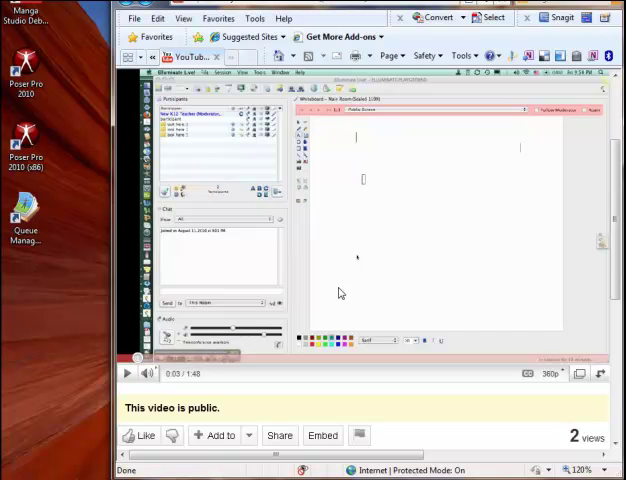